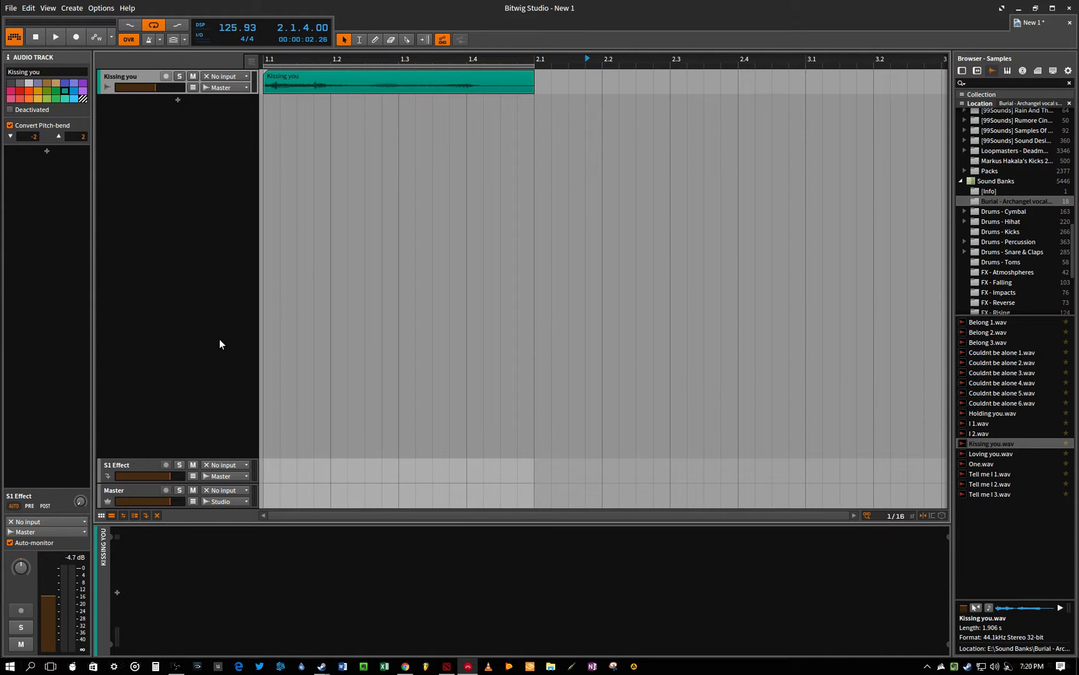
mouse_move(160, 633)
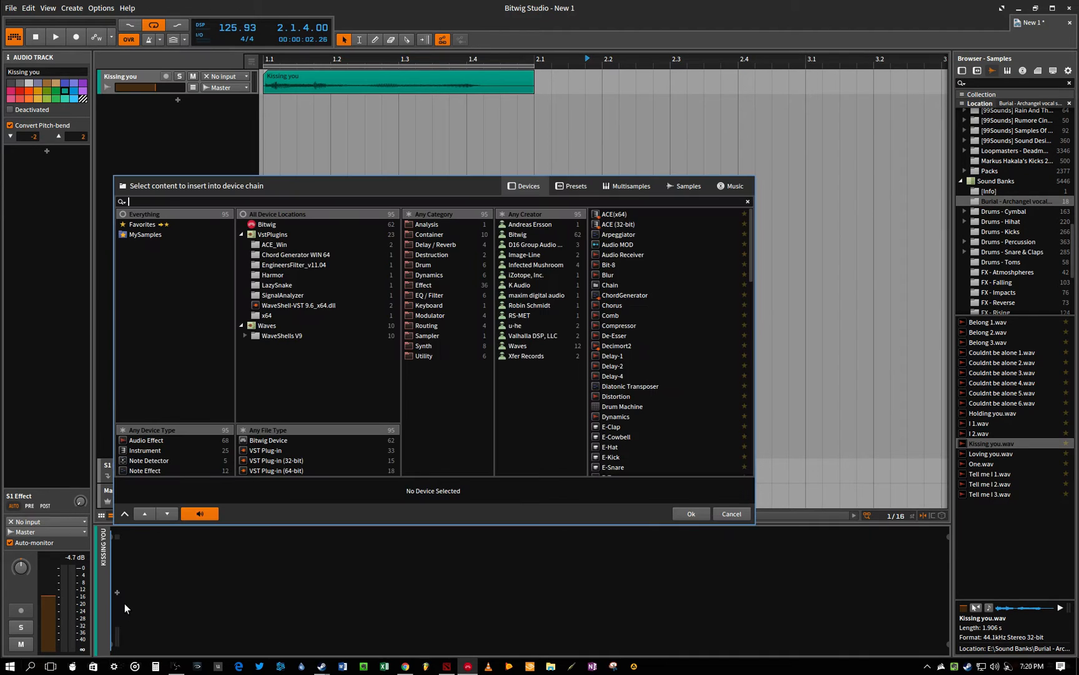
Search 'mani' and insert Manipulator into the Kissing you device chain
type("mani")
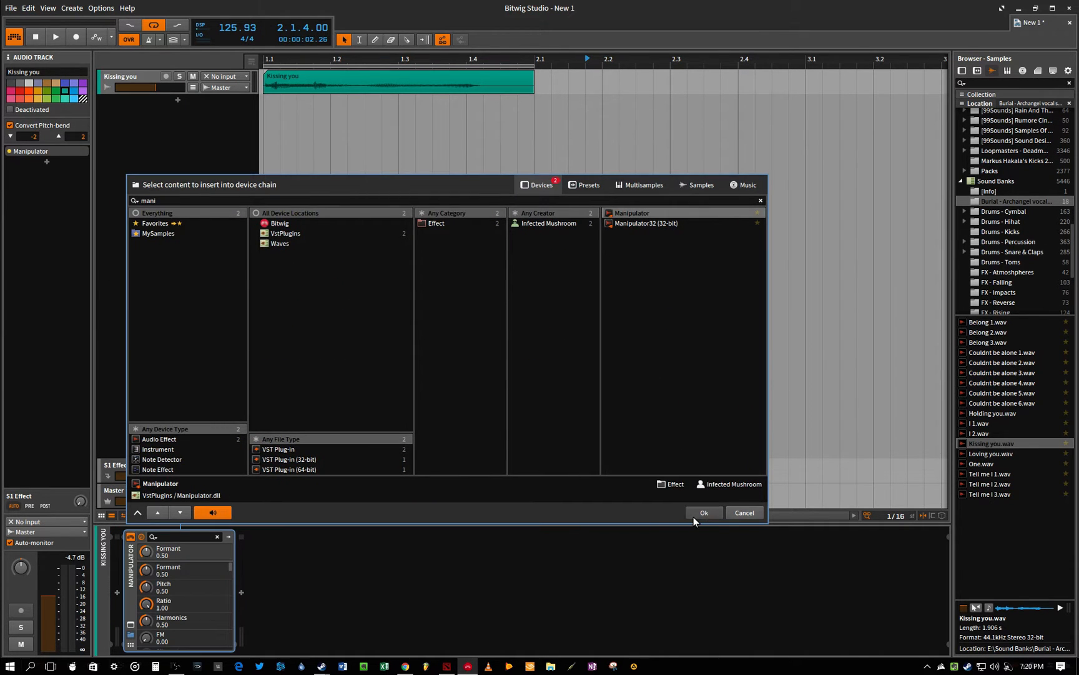
left_click(703, 512)
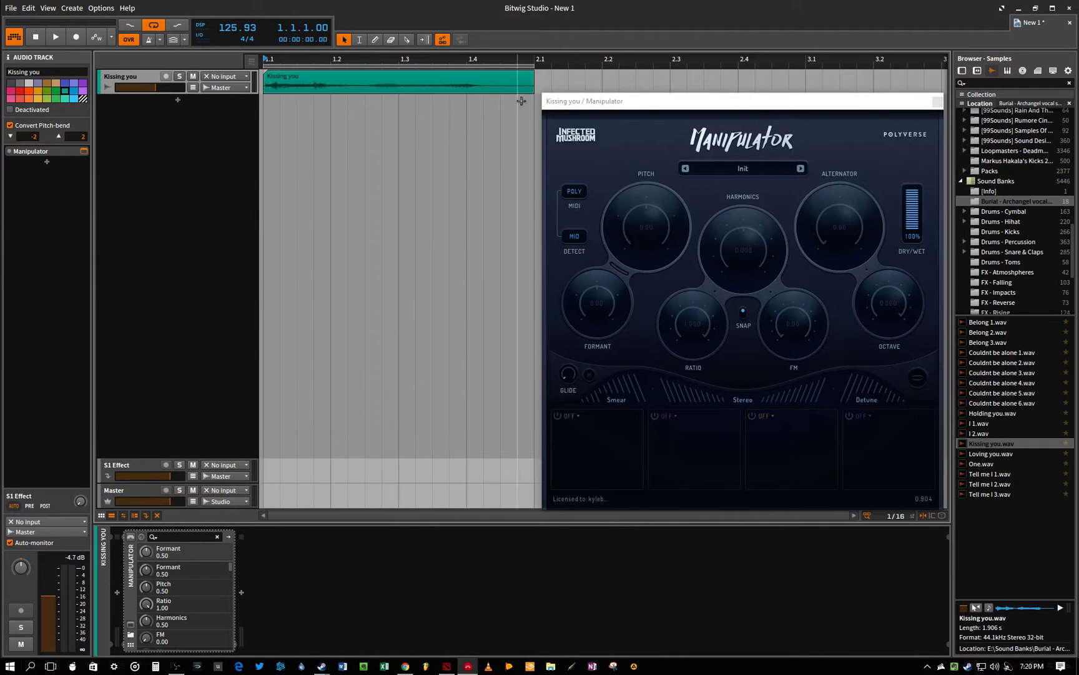
Play the clip, load Manipulator's Subtle > Sub Aliens preset, and play it again
left_click(54, 36)
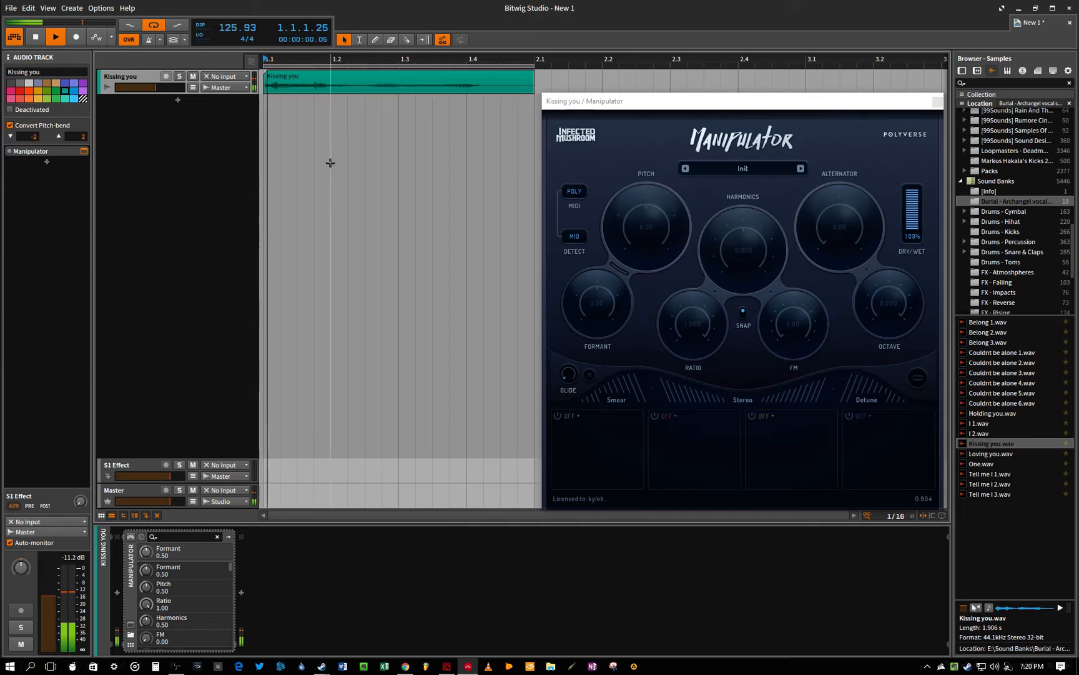
left_click(54, 36)
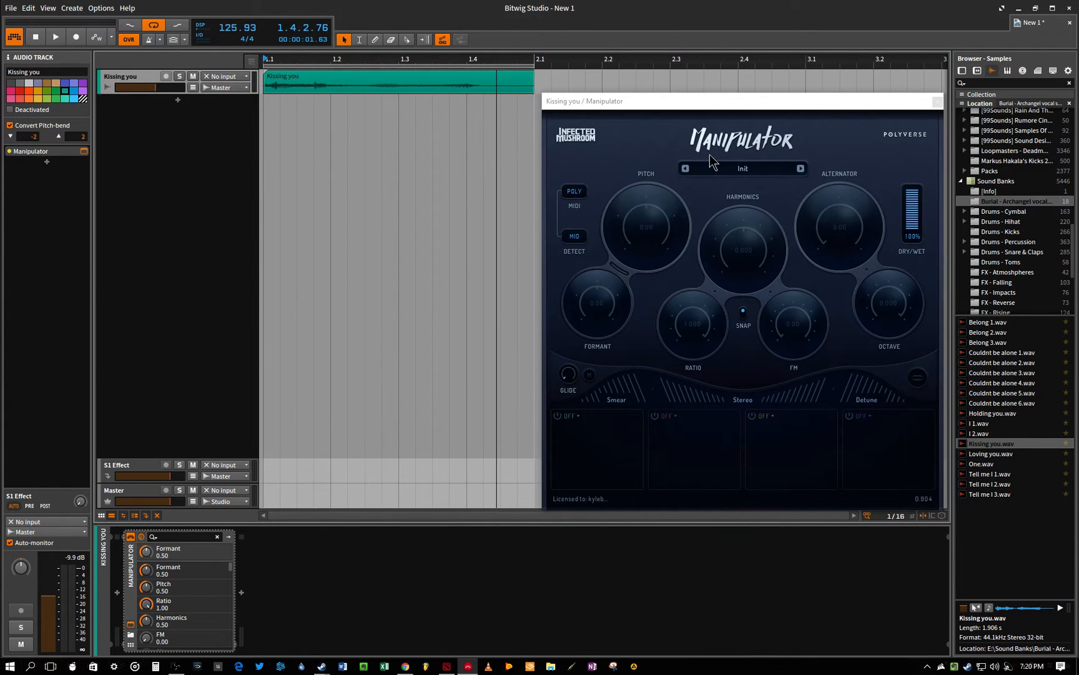
left_click(742, 168)
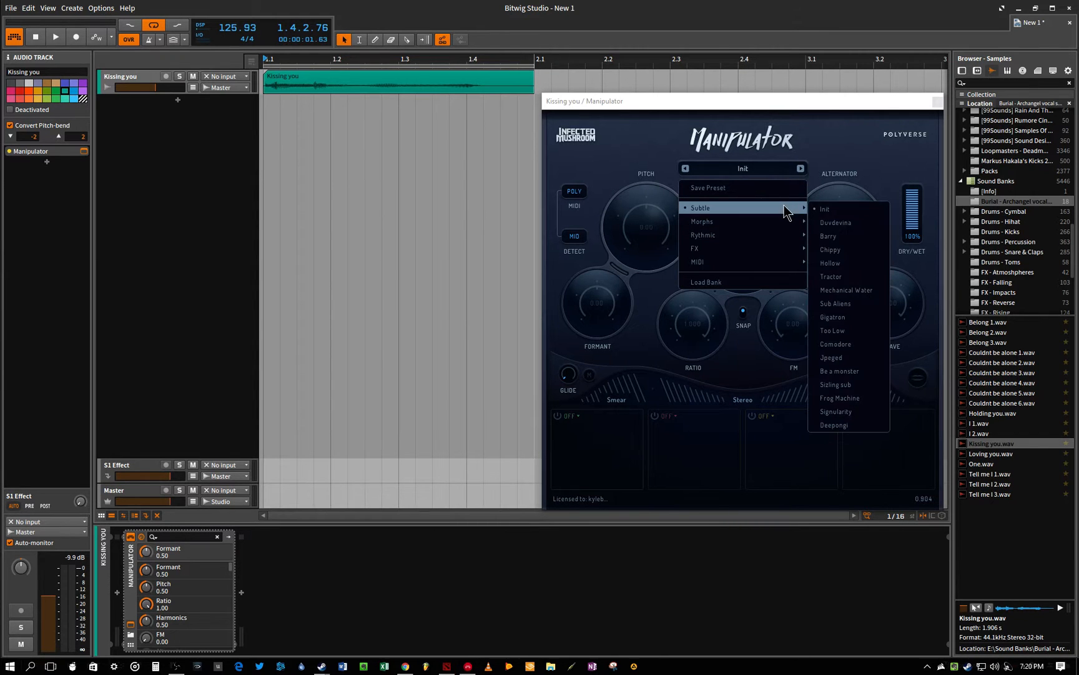
mouse_move(843, 307)
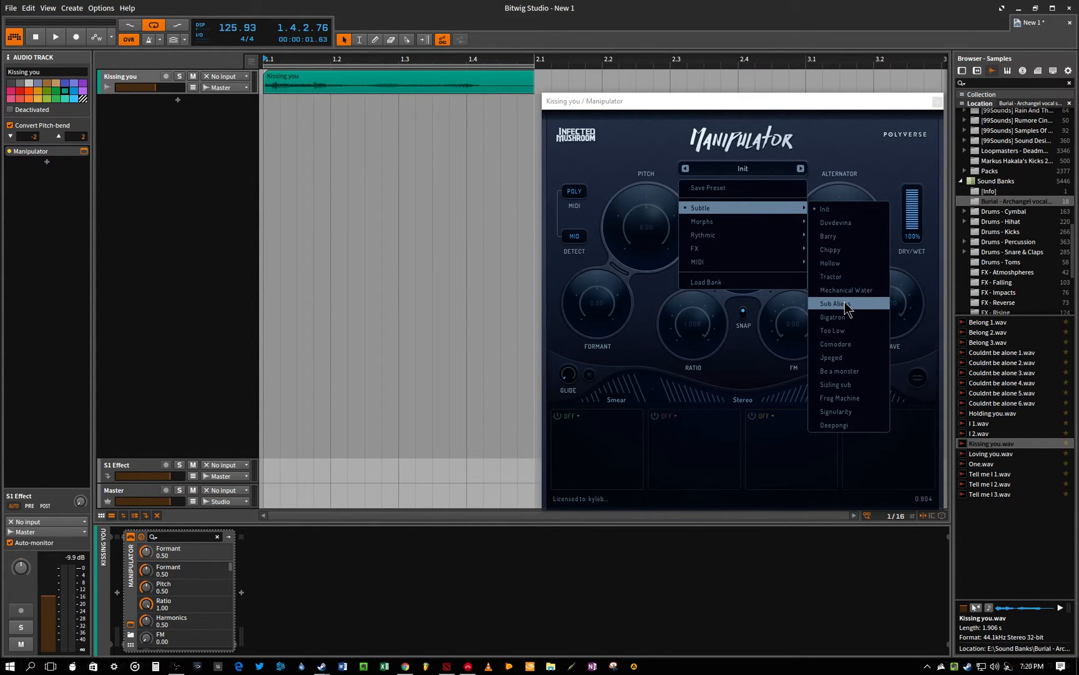
left_click(834, 303)
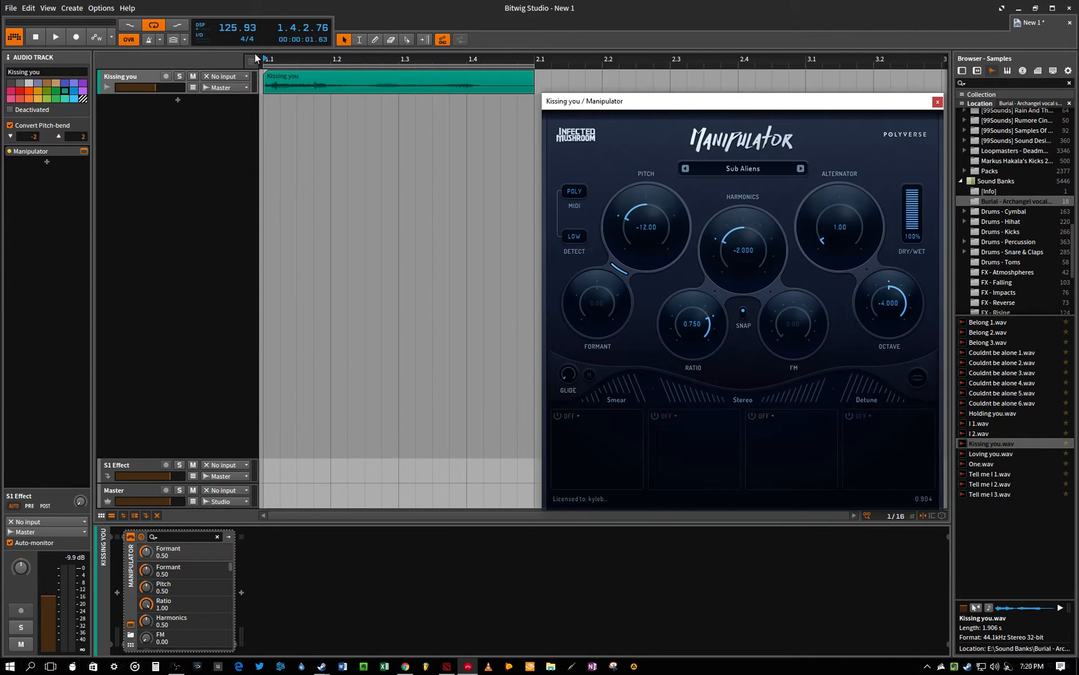
left_click(55, 36)
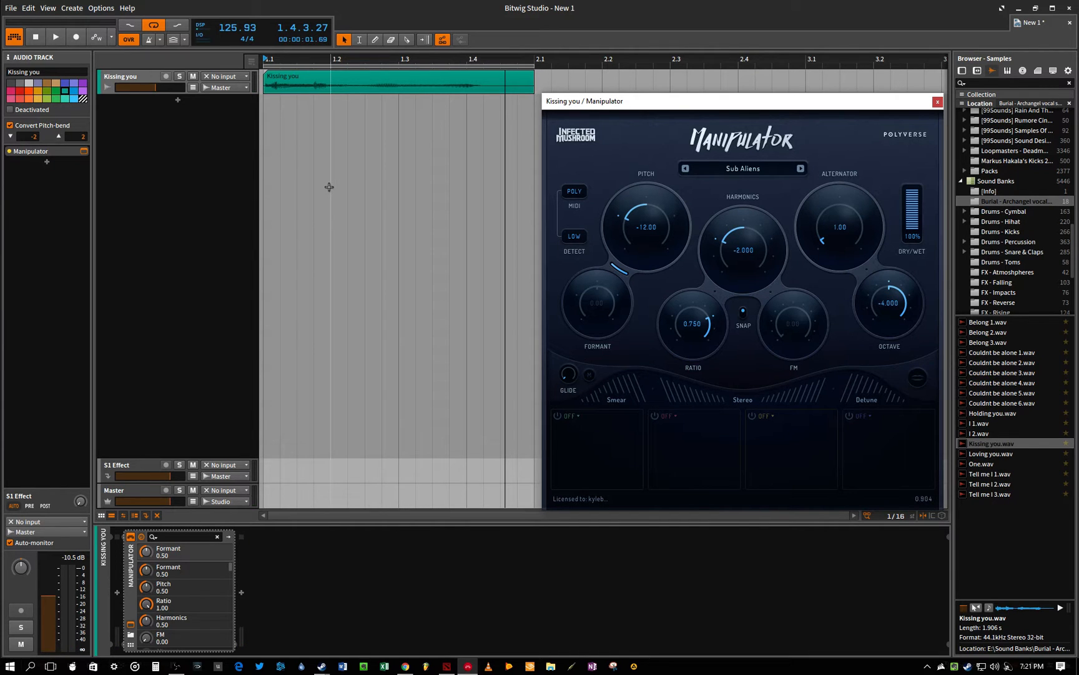
mouse_move(279, 160)
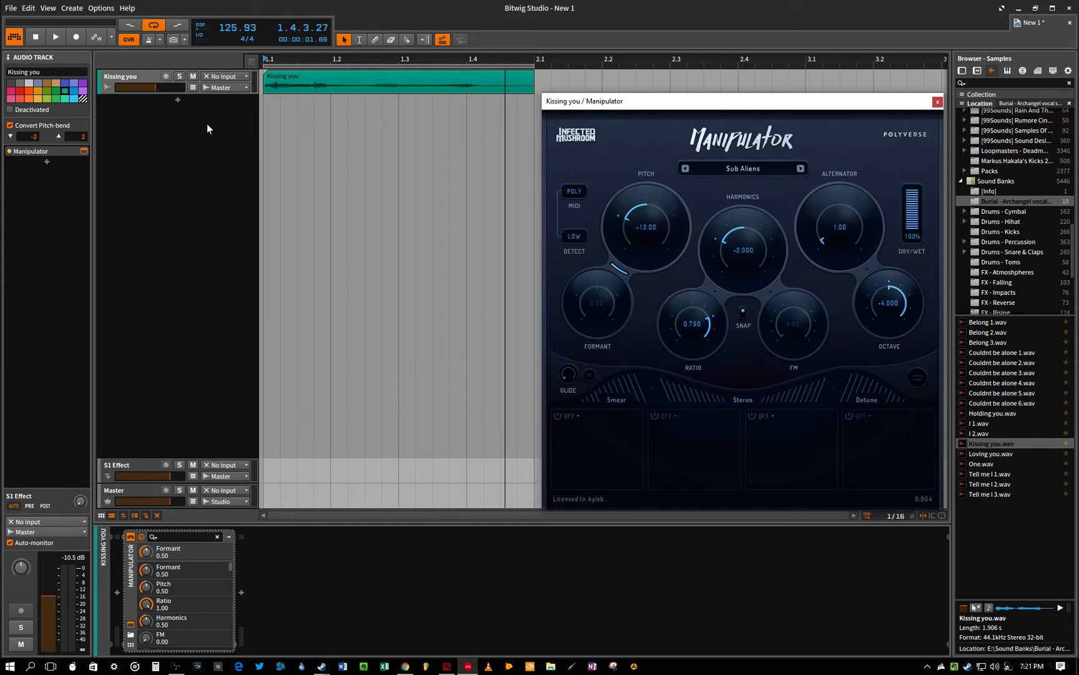
mouse_move(220, 177)
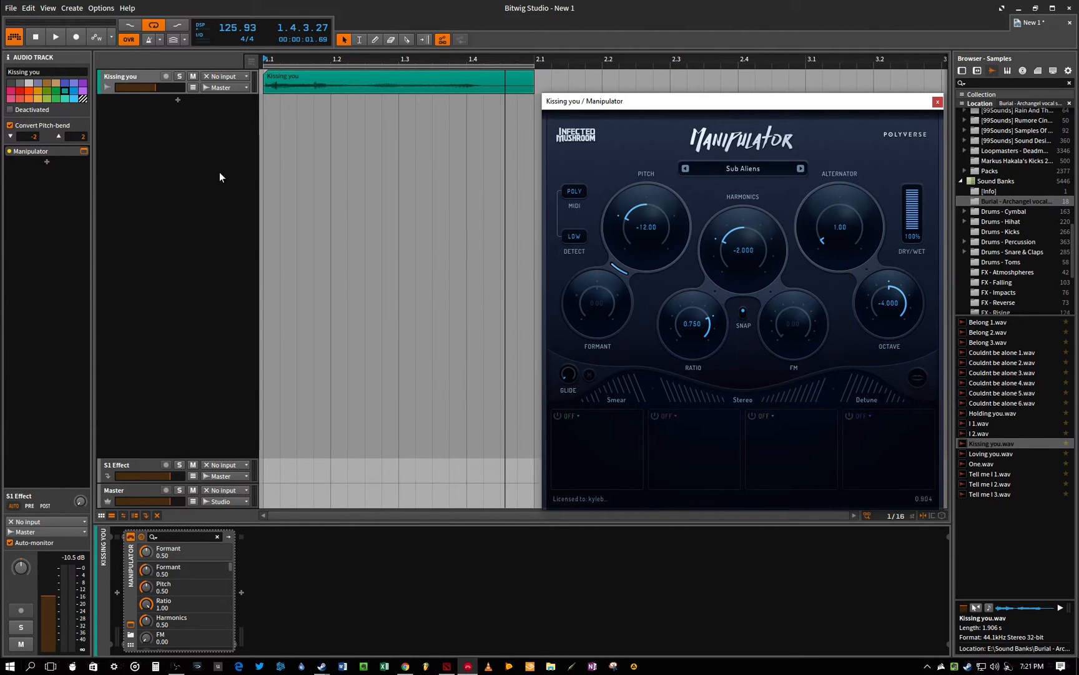
mouse_move(186, 143)
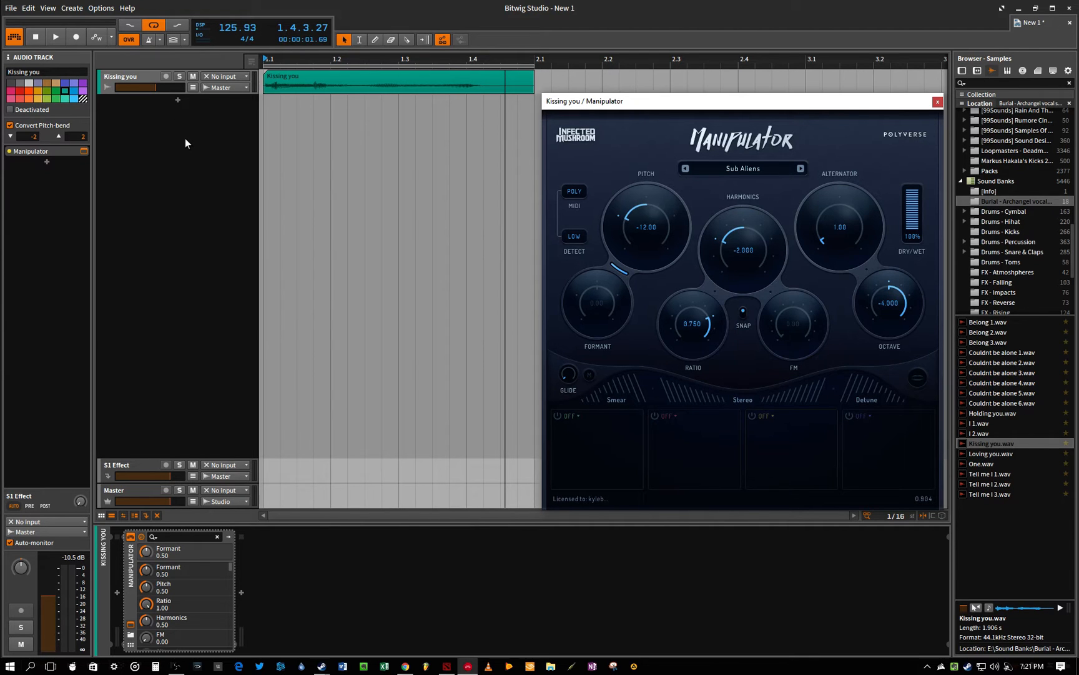
Add instrument track Inst 2 and draw a sustained note into its clip
left_click(938, 101)
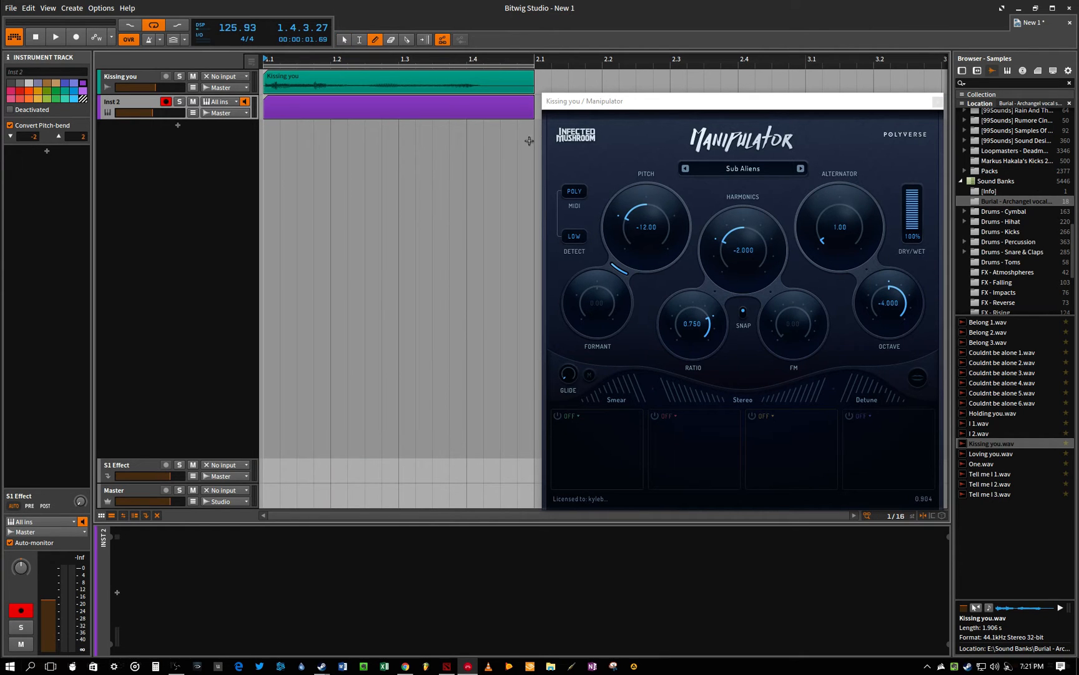
double_click(398, 106)
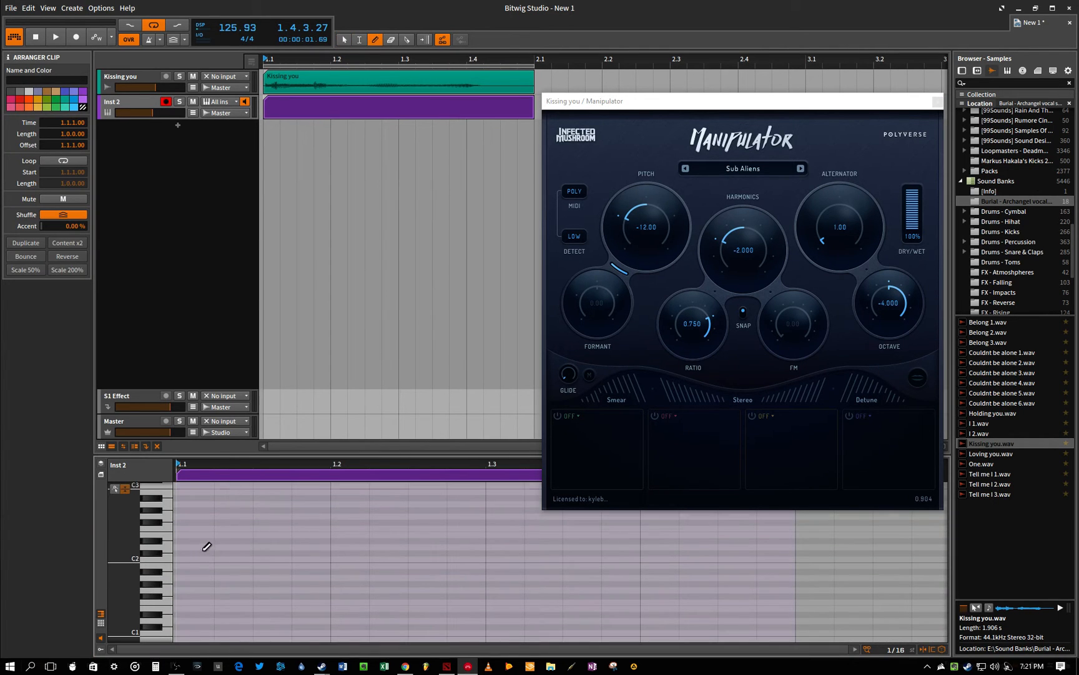
left_click(194, 540)
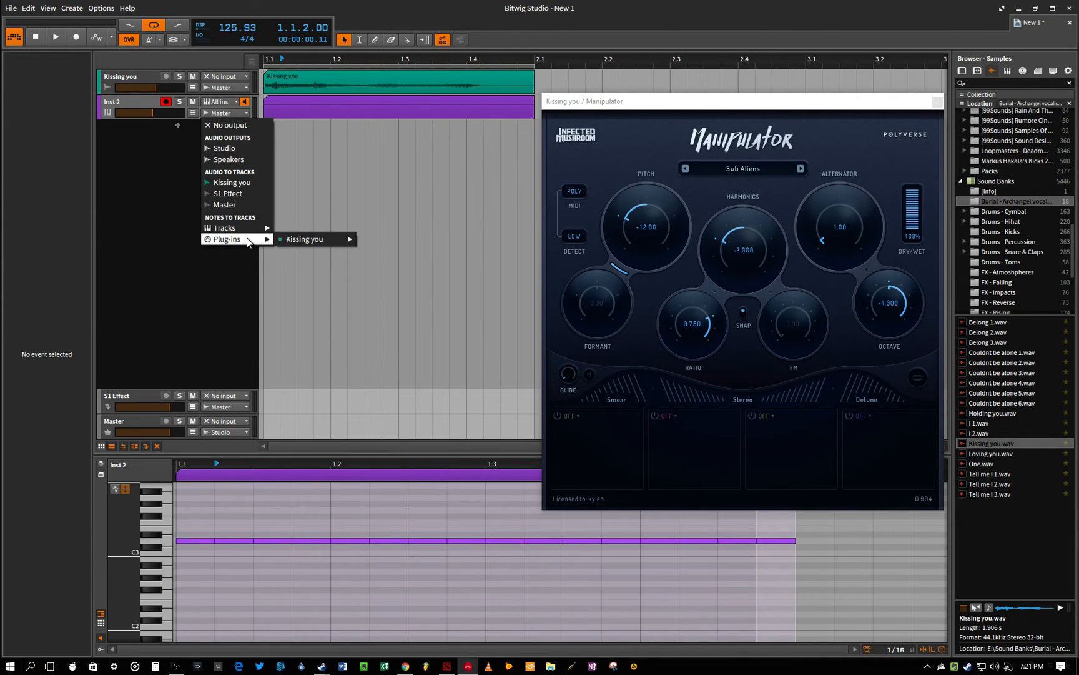
mouse_move(303, 239)
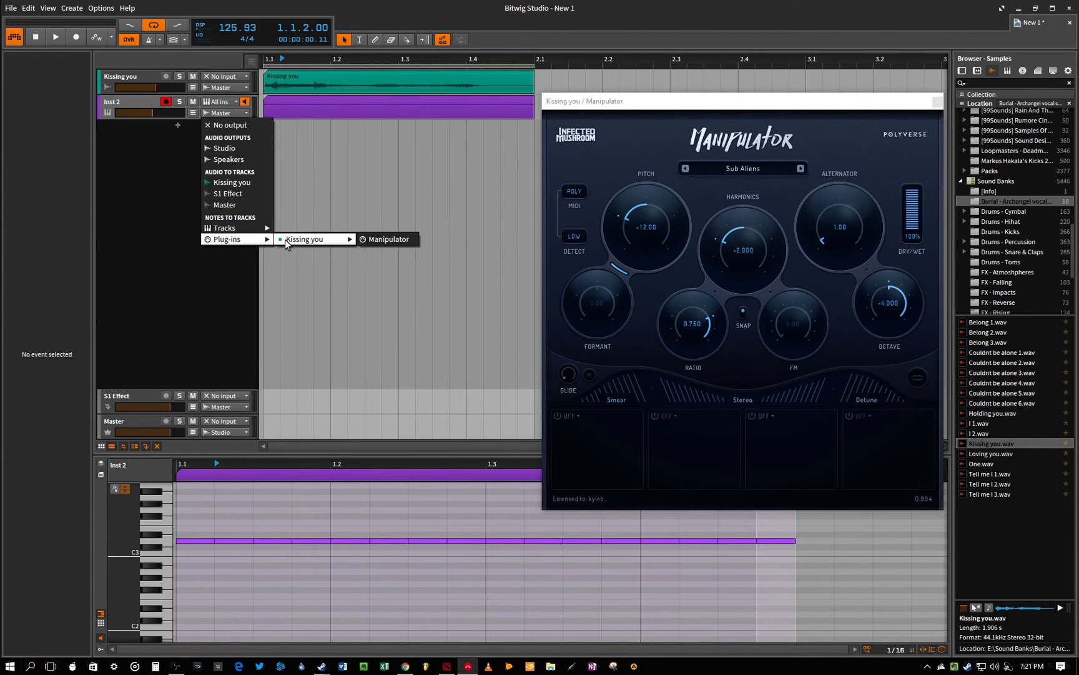
Route Inst 2's note output to Manipulator on the Kissing you track
left_click(385, 239)
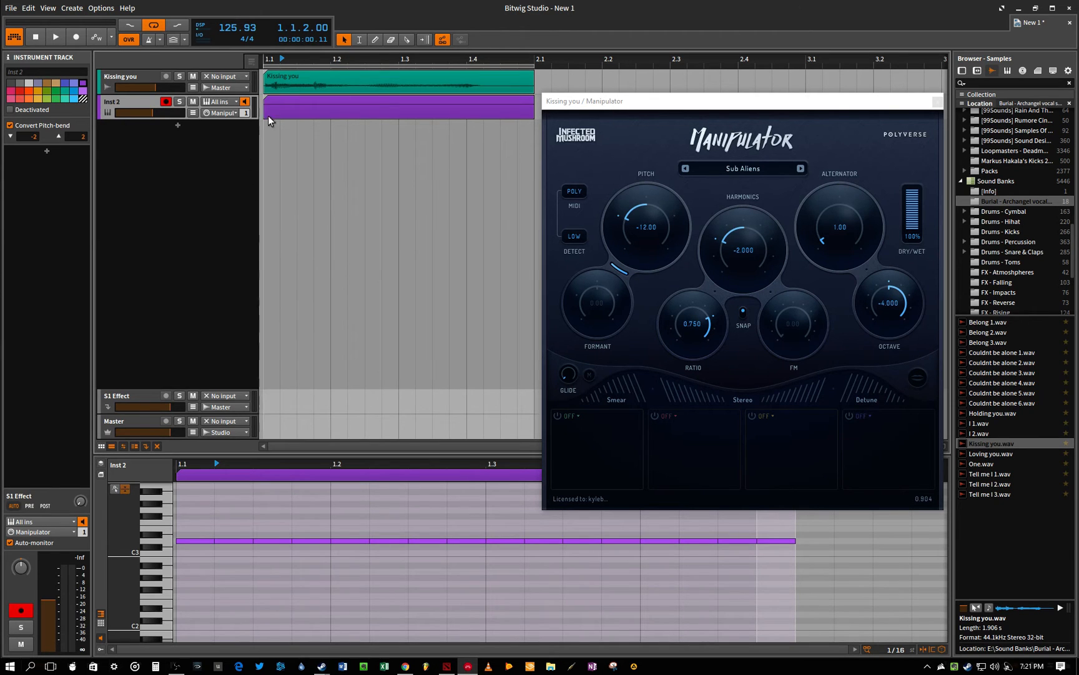
left_click(54, 36)
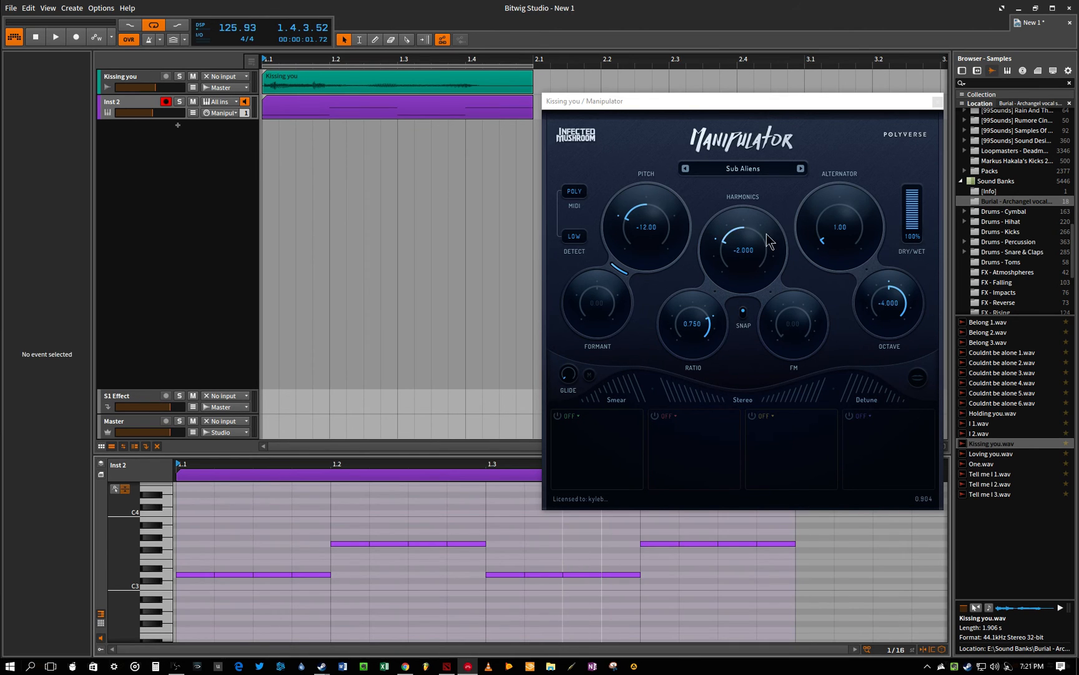
Load the Gigatron preset, audition it, and drag the middle four notes down to A2
left_click(801, 168)
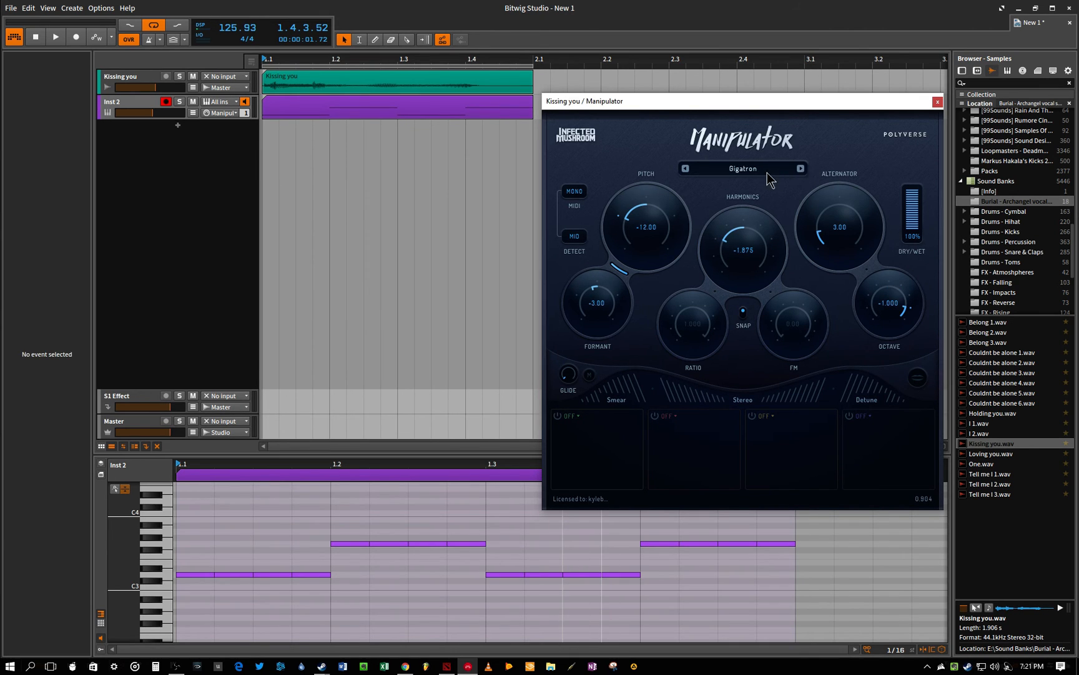
left_click(55, 38)
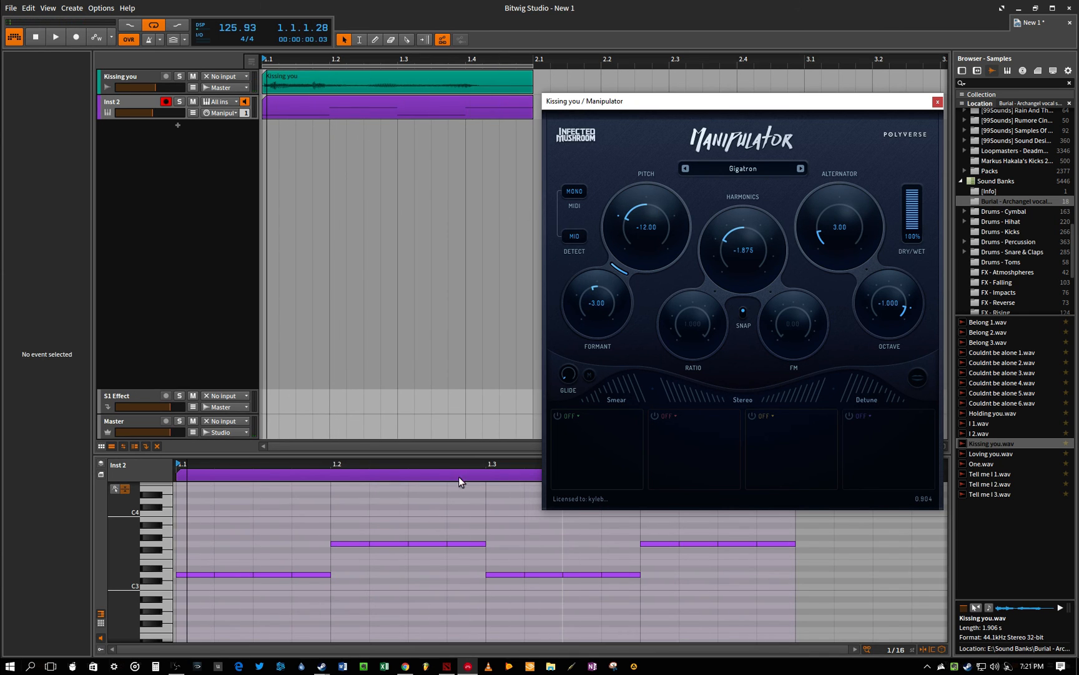
left_click(351, 611)
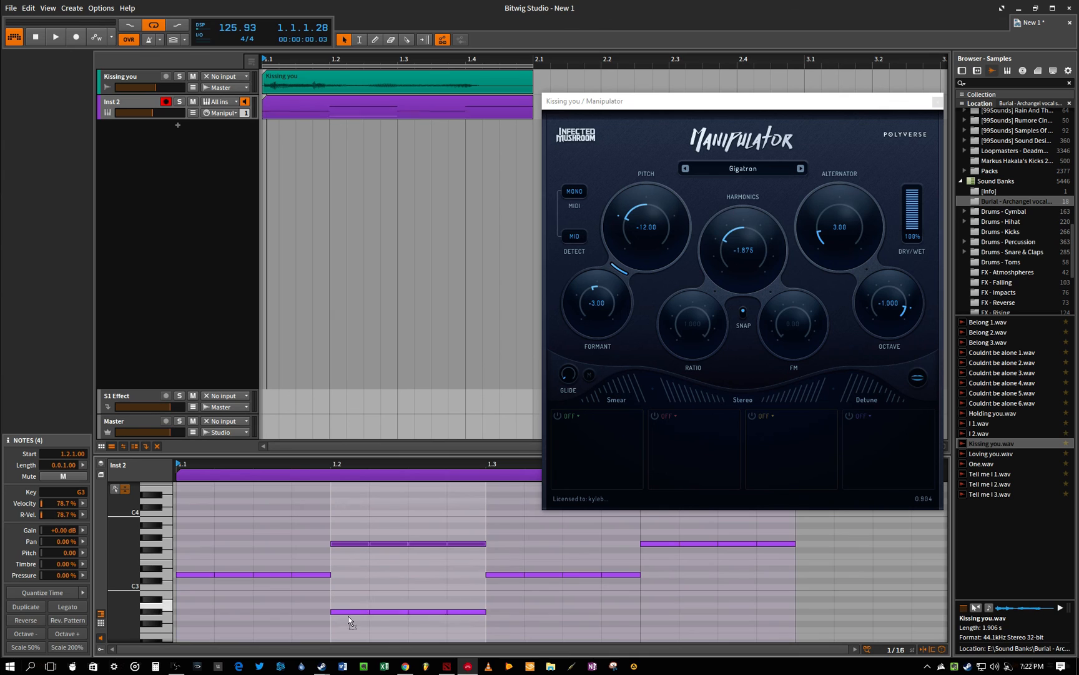
left_click(55, 37)
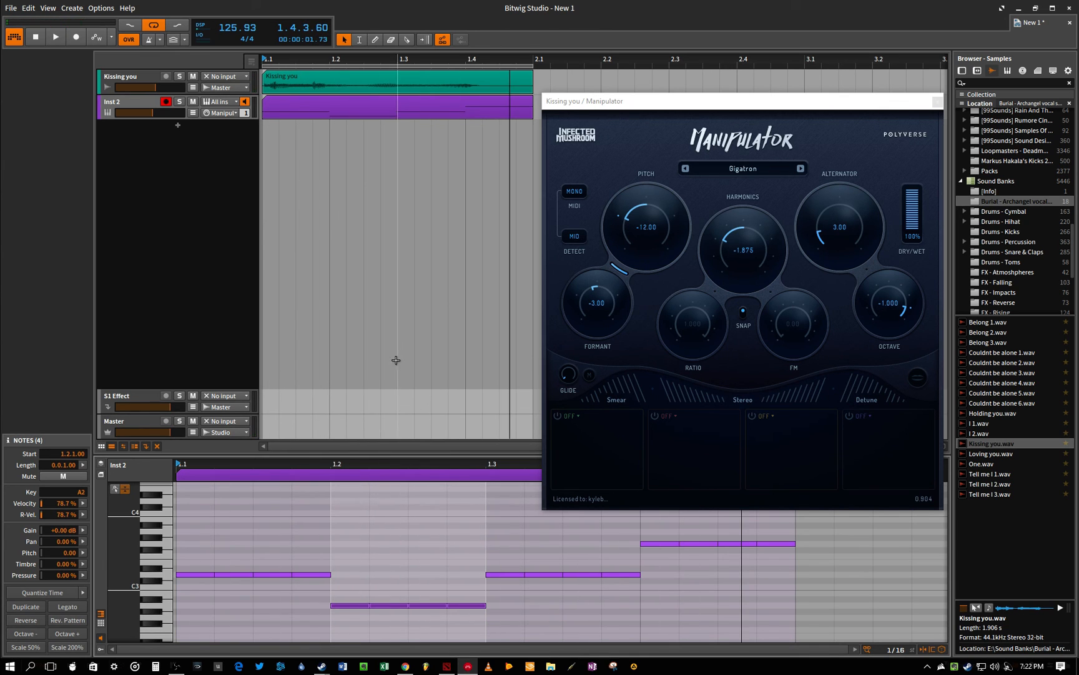
left_click(175, 666)
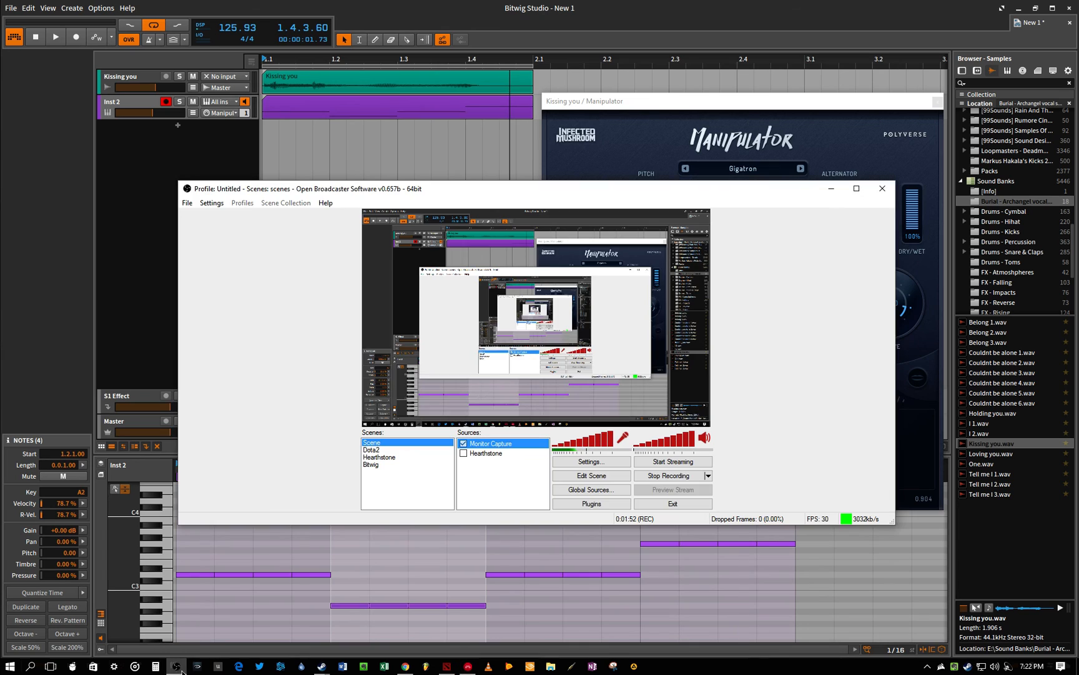